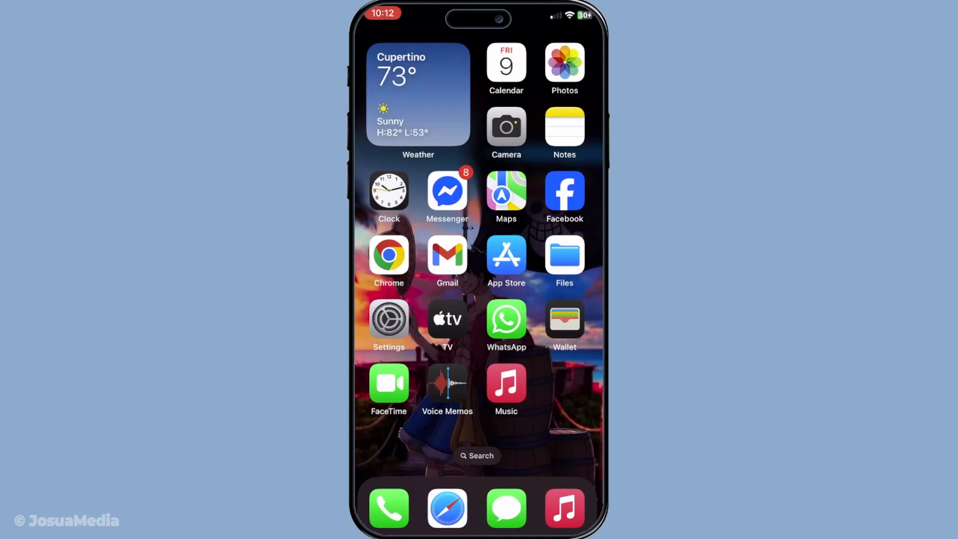
Step: Review Language & Region under General: English, United States region, Gregorian calendar, °F
{"action": "left_click", "coordinate": [388, 318]}
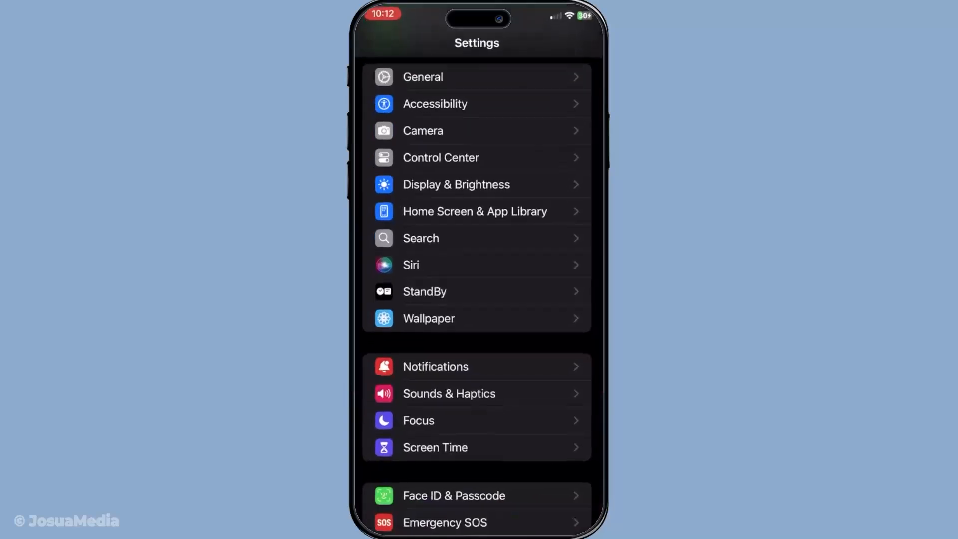
{"action": "left_click", "coordinate": [423, 77]}
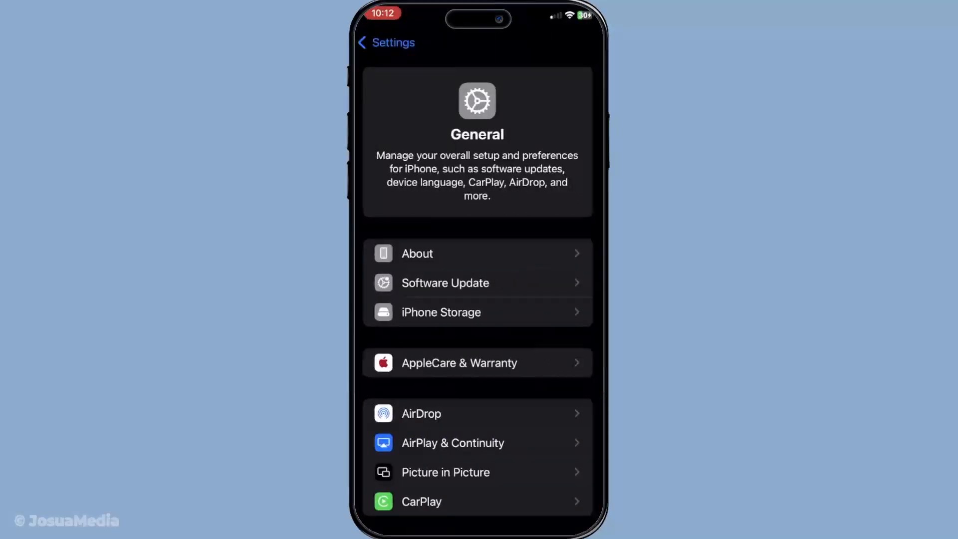
{"action": "scroll", "scroll_direction": "down", "scroll_amount": 3}
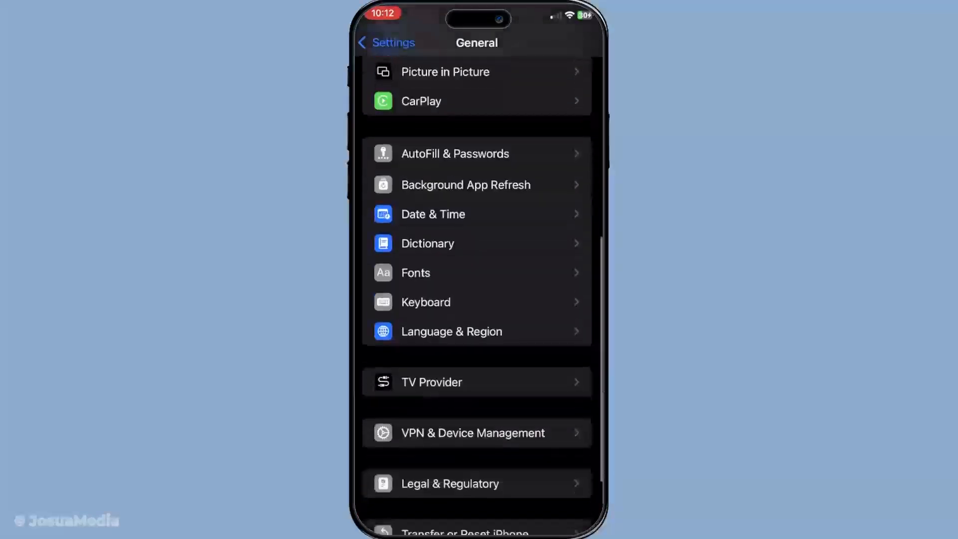
{"action": "left_click", "coordinate": [451, 331]}
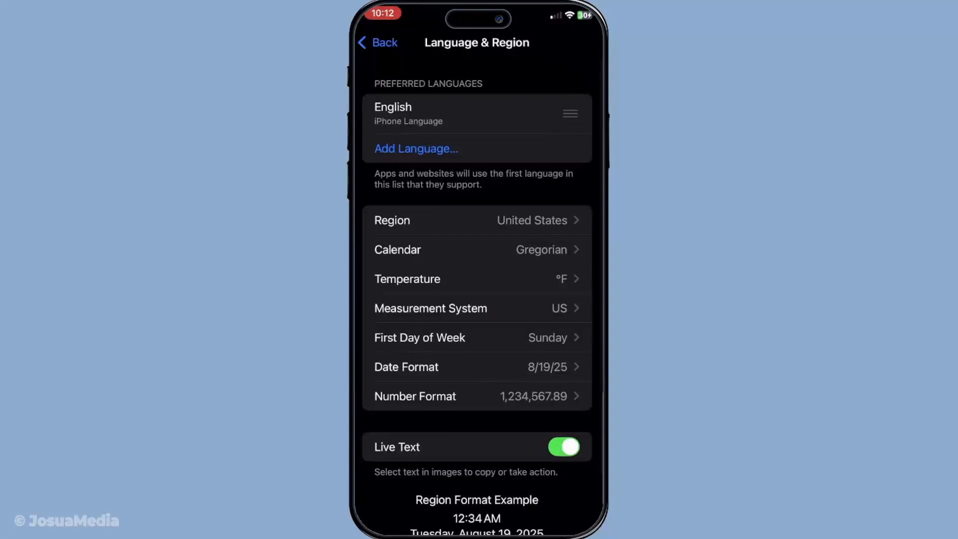
{"action": "left_click", "coordinate": [477, 220]}
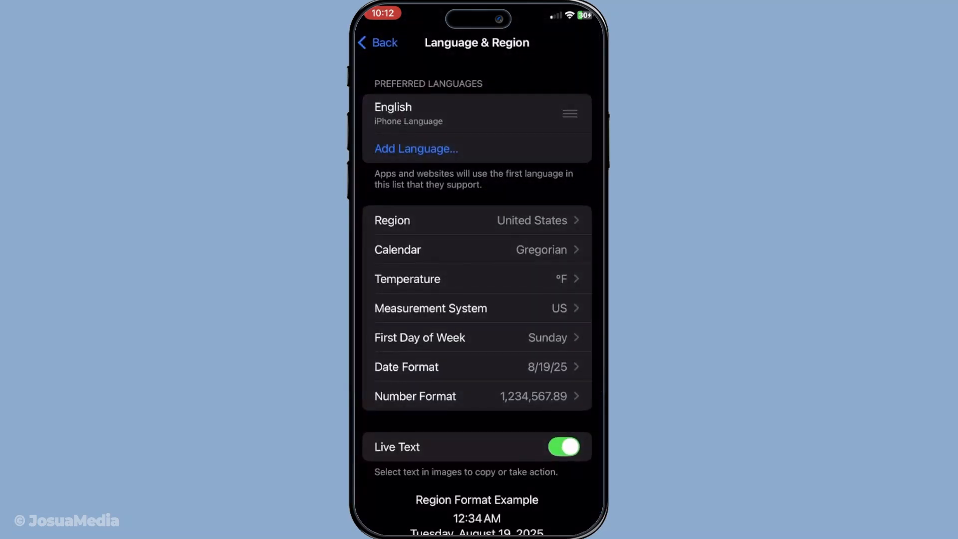
Step: Leave Language & Region unchanged and return to the home screen
{"action": "left_click", "coordinate": [377, 43]}
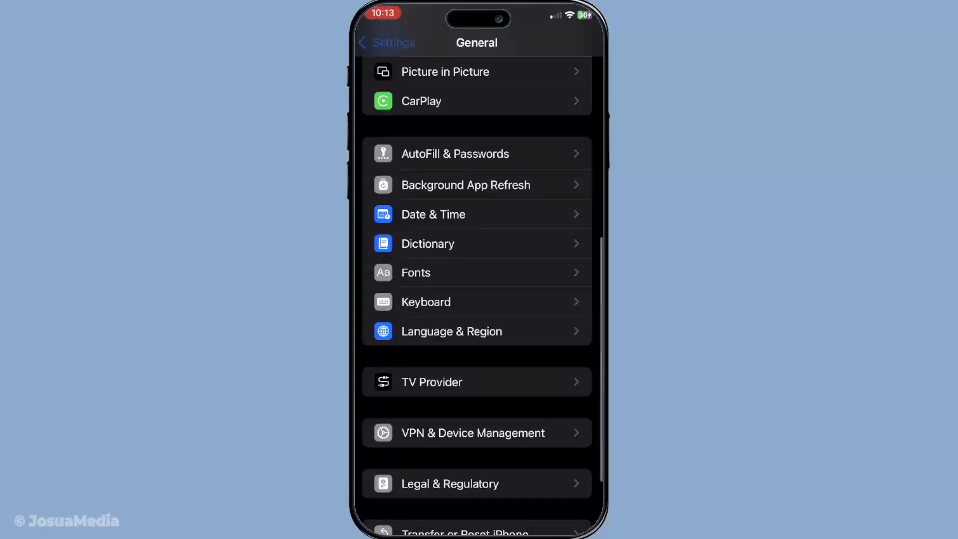
{"action": "left_click", "coordinate": [386, 43]}
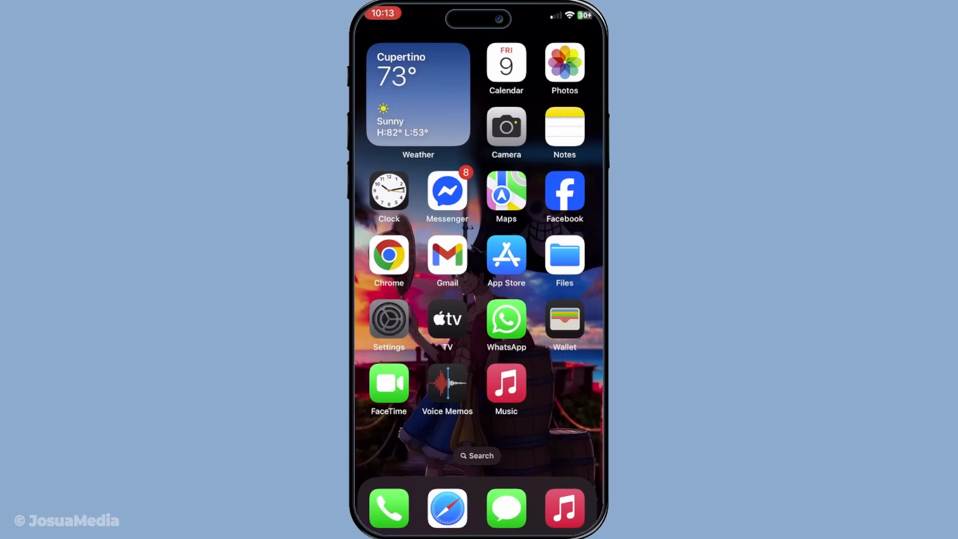
Step: Run Software Update to confirm iOS 18.4.1 is current, then return to General
{"action": "left_click", "coordinate": [388, 320]}
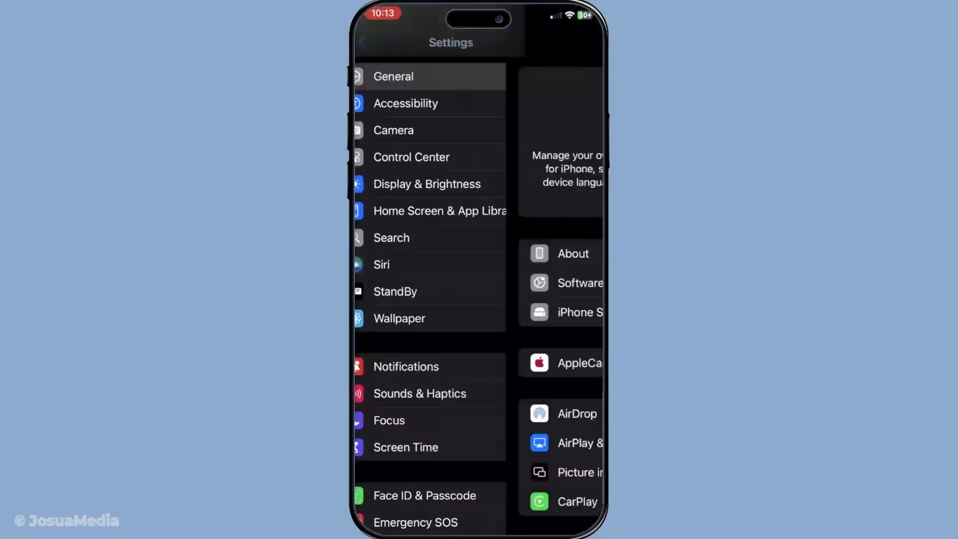
{"action": "left_click", "coordinate": [393, 76]}
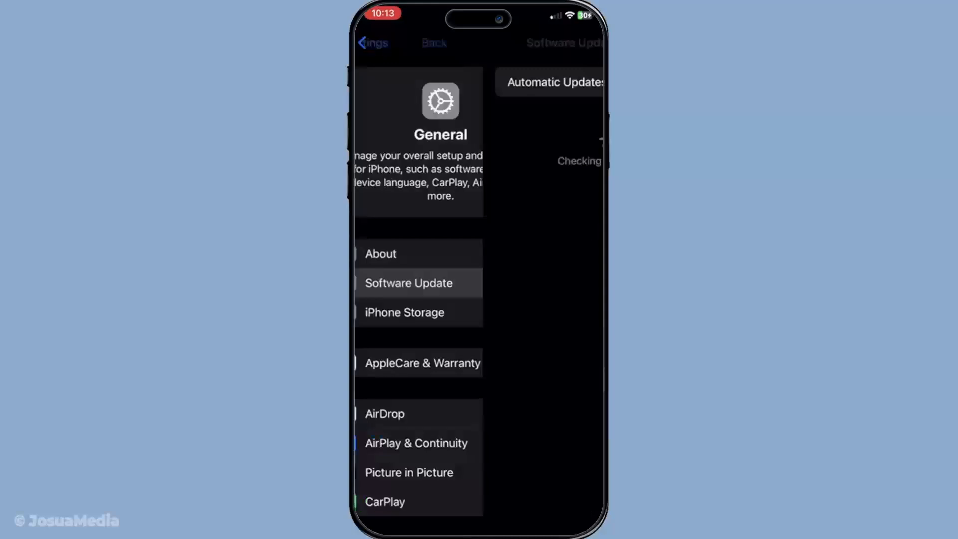
{"action": "left_click", "coordinate": [408, 282]}
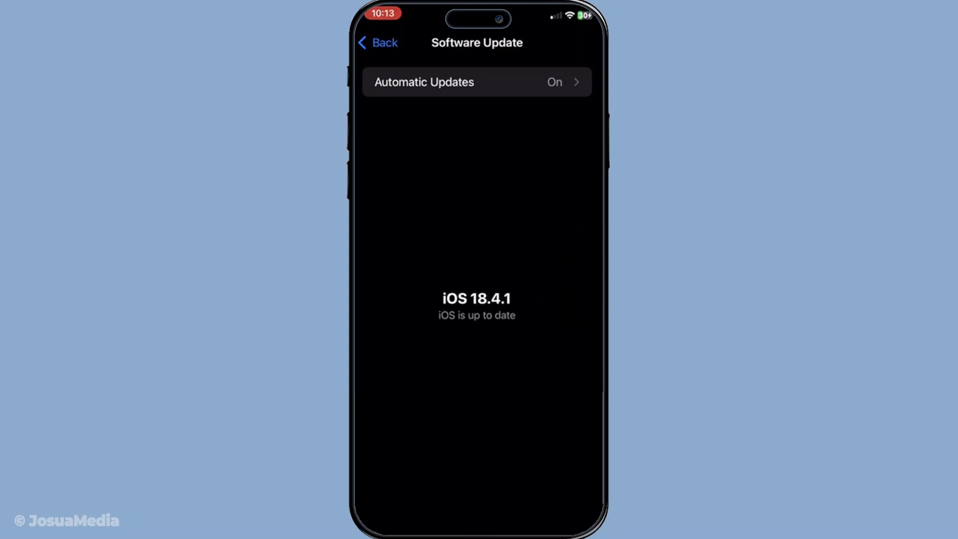
{"action": "left_click", "coordinate": [378, 42]}
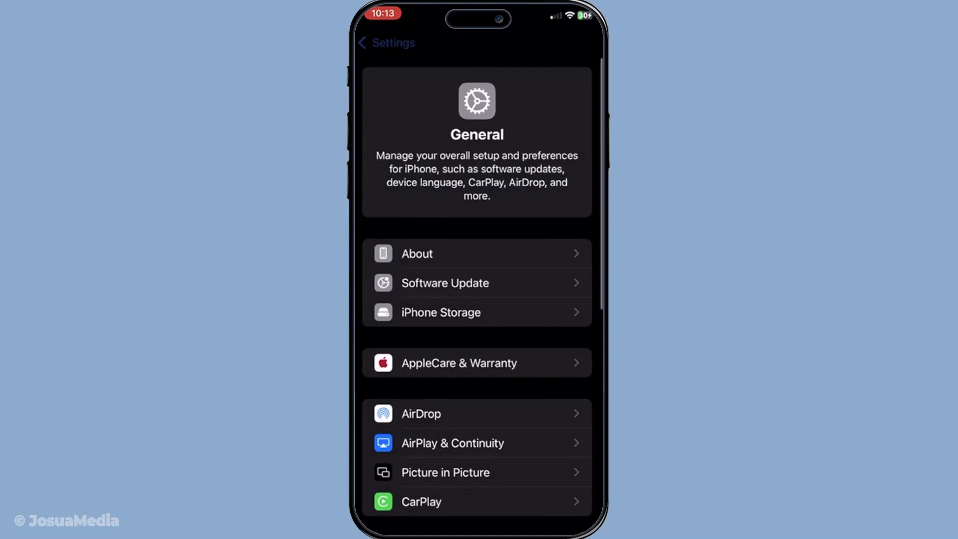
Step: Navigate from the main Settings list through Apps to the FaceTime settings
{"action": "left_click", "coordinate": [385, 43]}
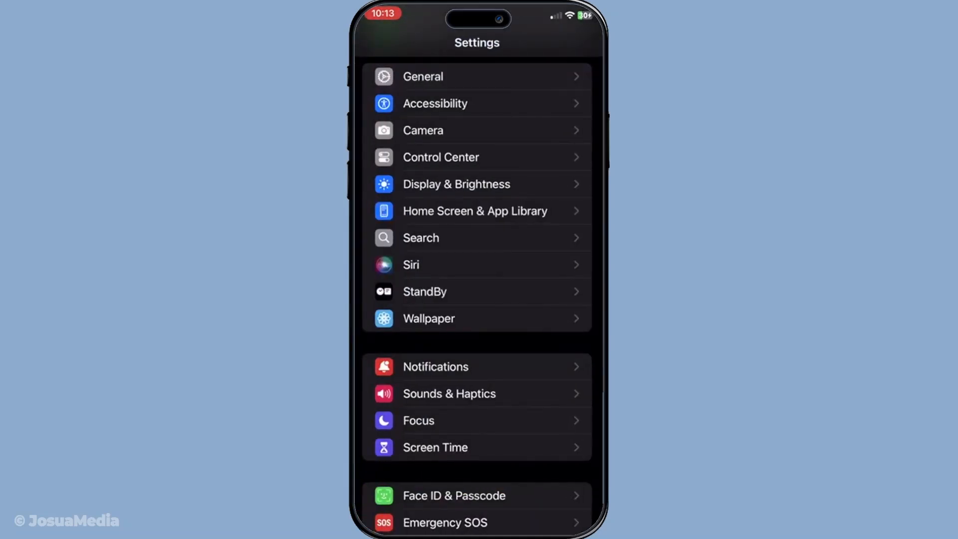
{"action": "scroll", "scroll_direction": "down", "scroll_amount": 3}
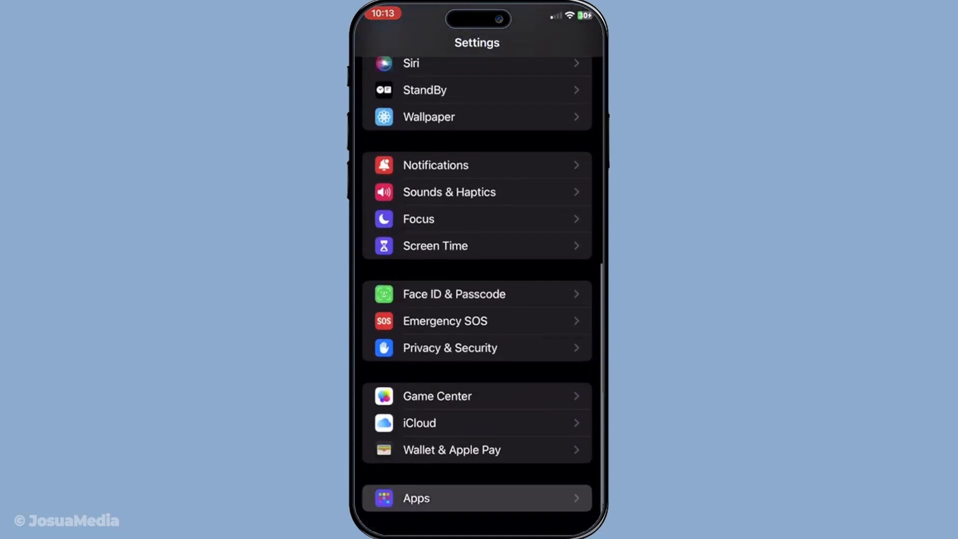
{"action": "left_click", "coordinate": [477, 498]}
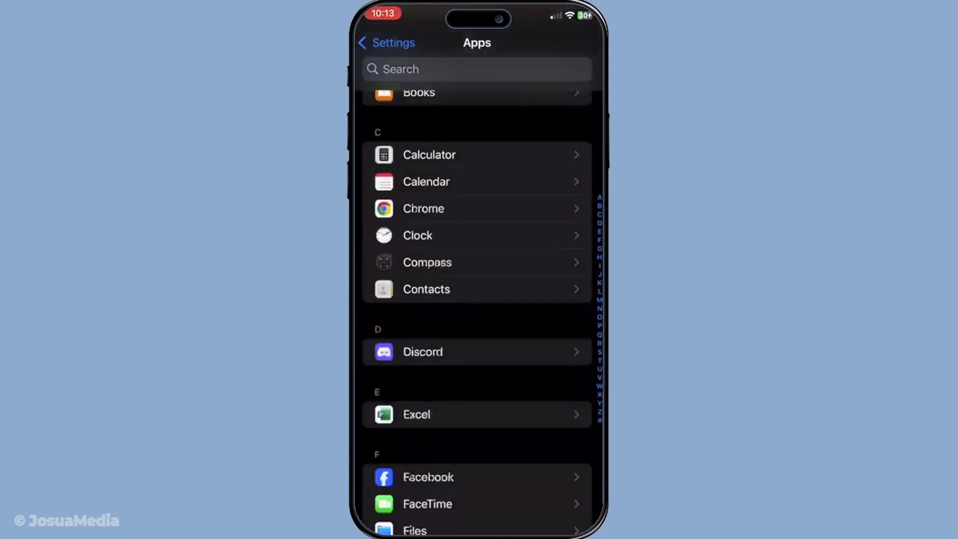
{"action": "scroll", "scroll_direction": "down", "scroll_amount": 3}
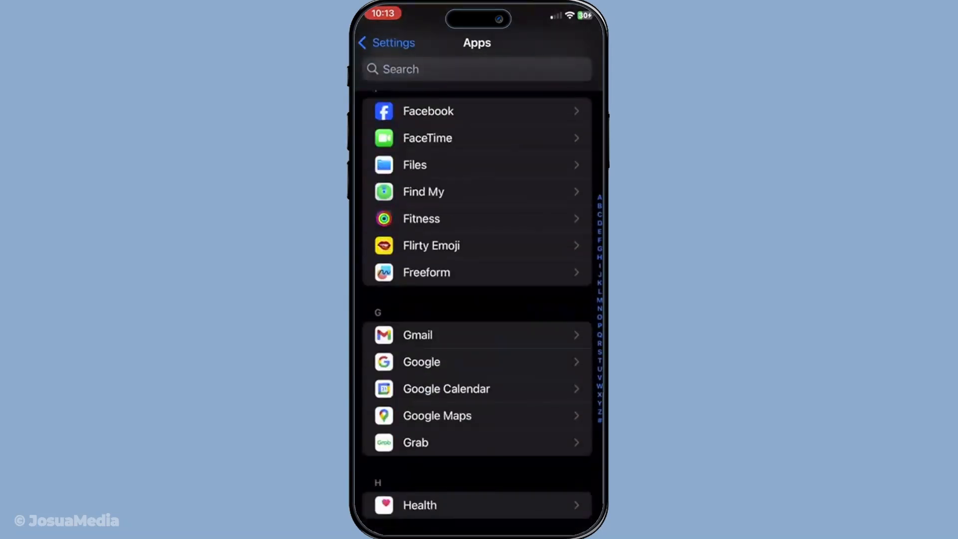
{"action": "left_click", "coordinate": [427, 138]}
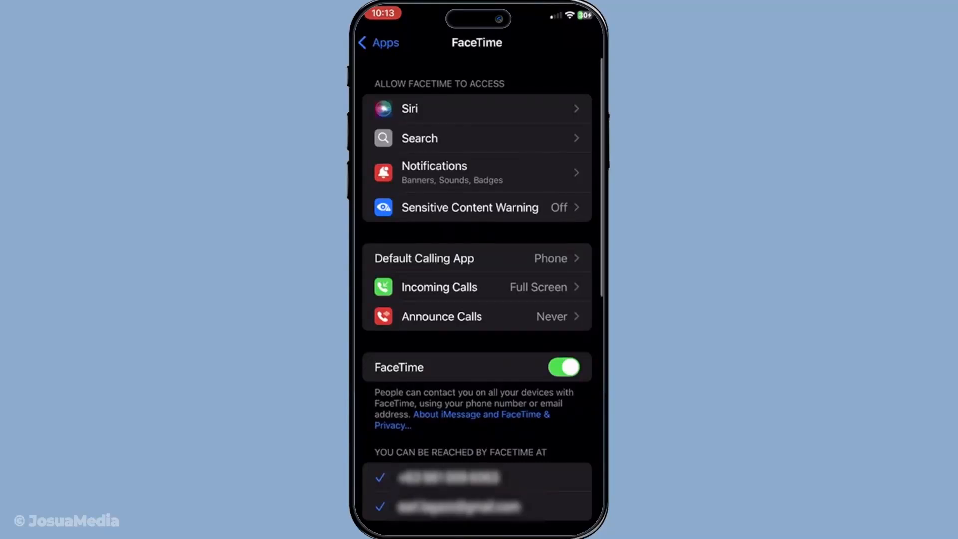
Step: Toggle the FaceTime switch off and back on, leaving it enabled
{"action": "left_click", "coordinate": [563, 367]}
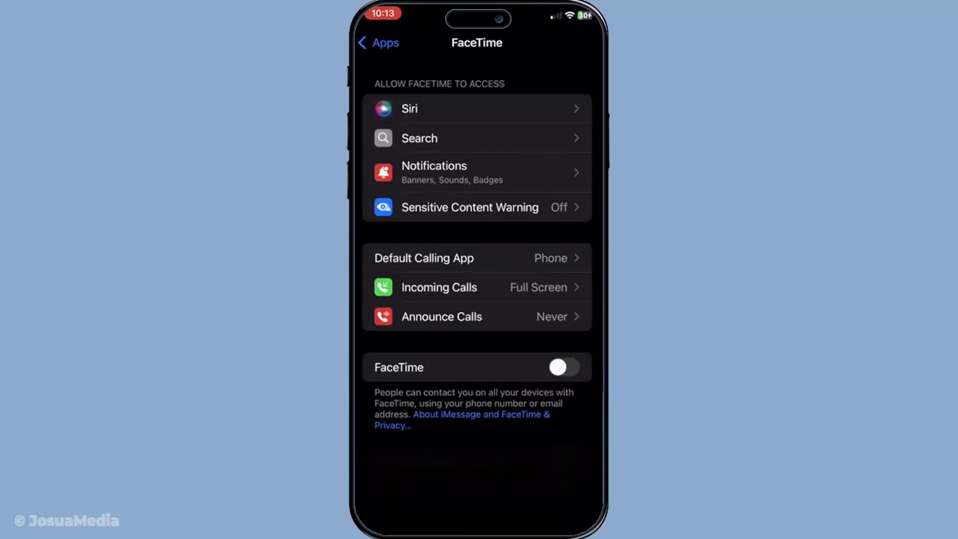
{"action": "left_click", "coordinate": [563, 367]}
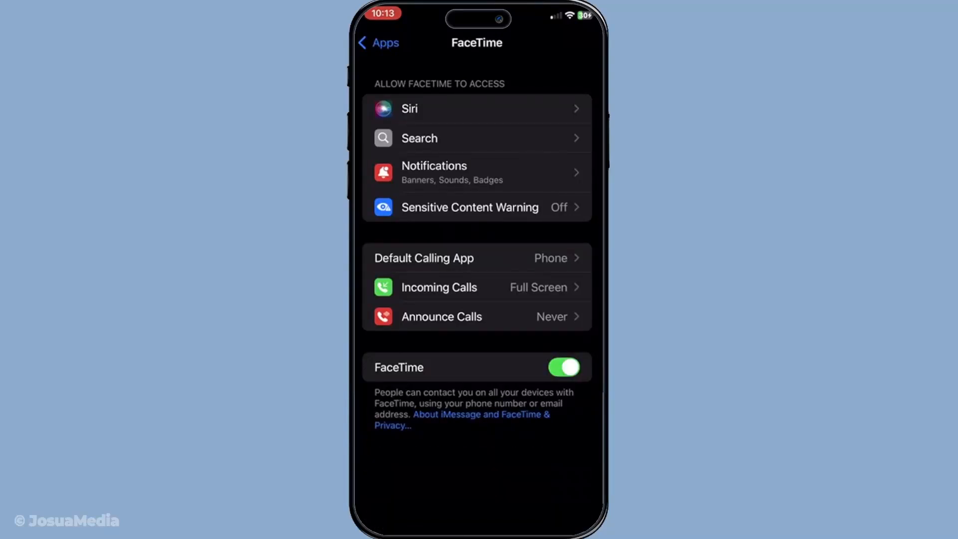